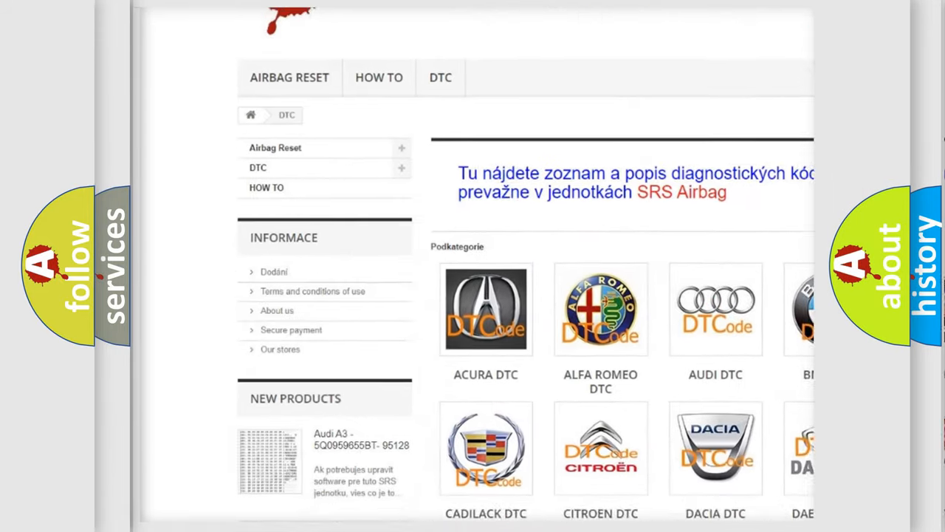
{"action": "scroll", "scroll_direction": "down", "scroll_amount": 3}
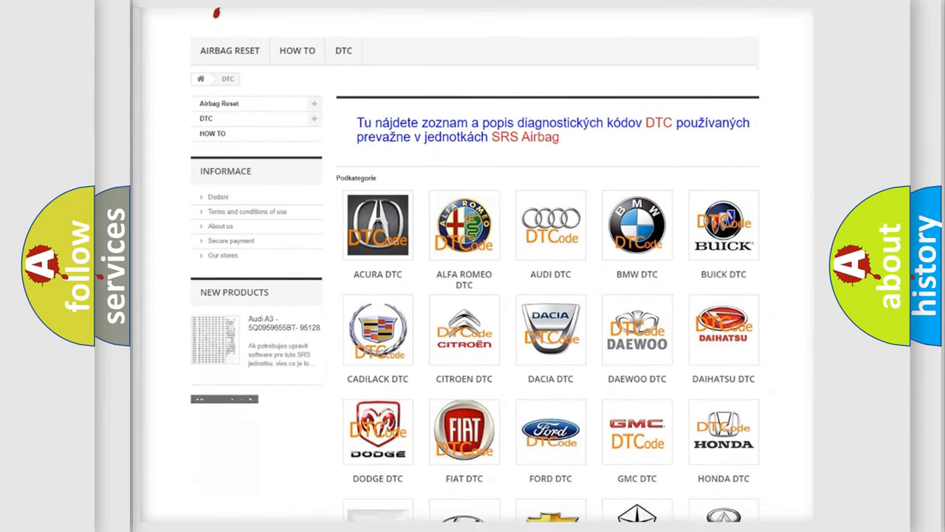
{"action": "scroll", "scroll_direction": "down", "scroll_amount": 3}
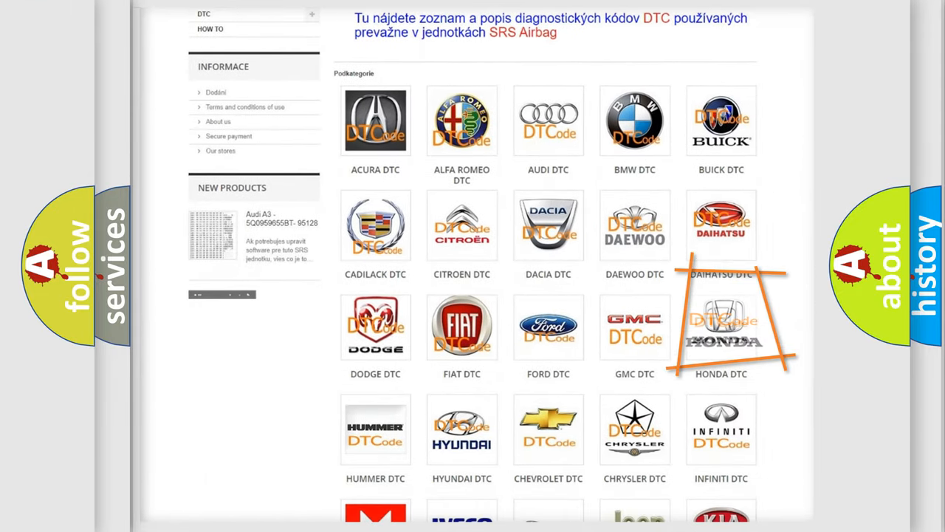